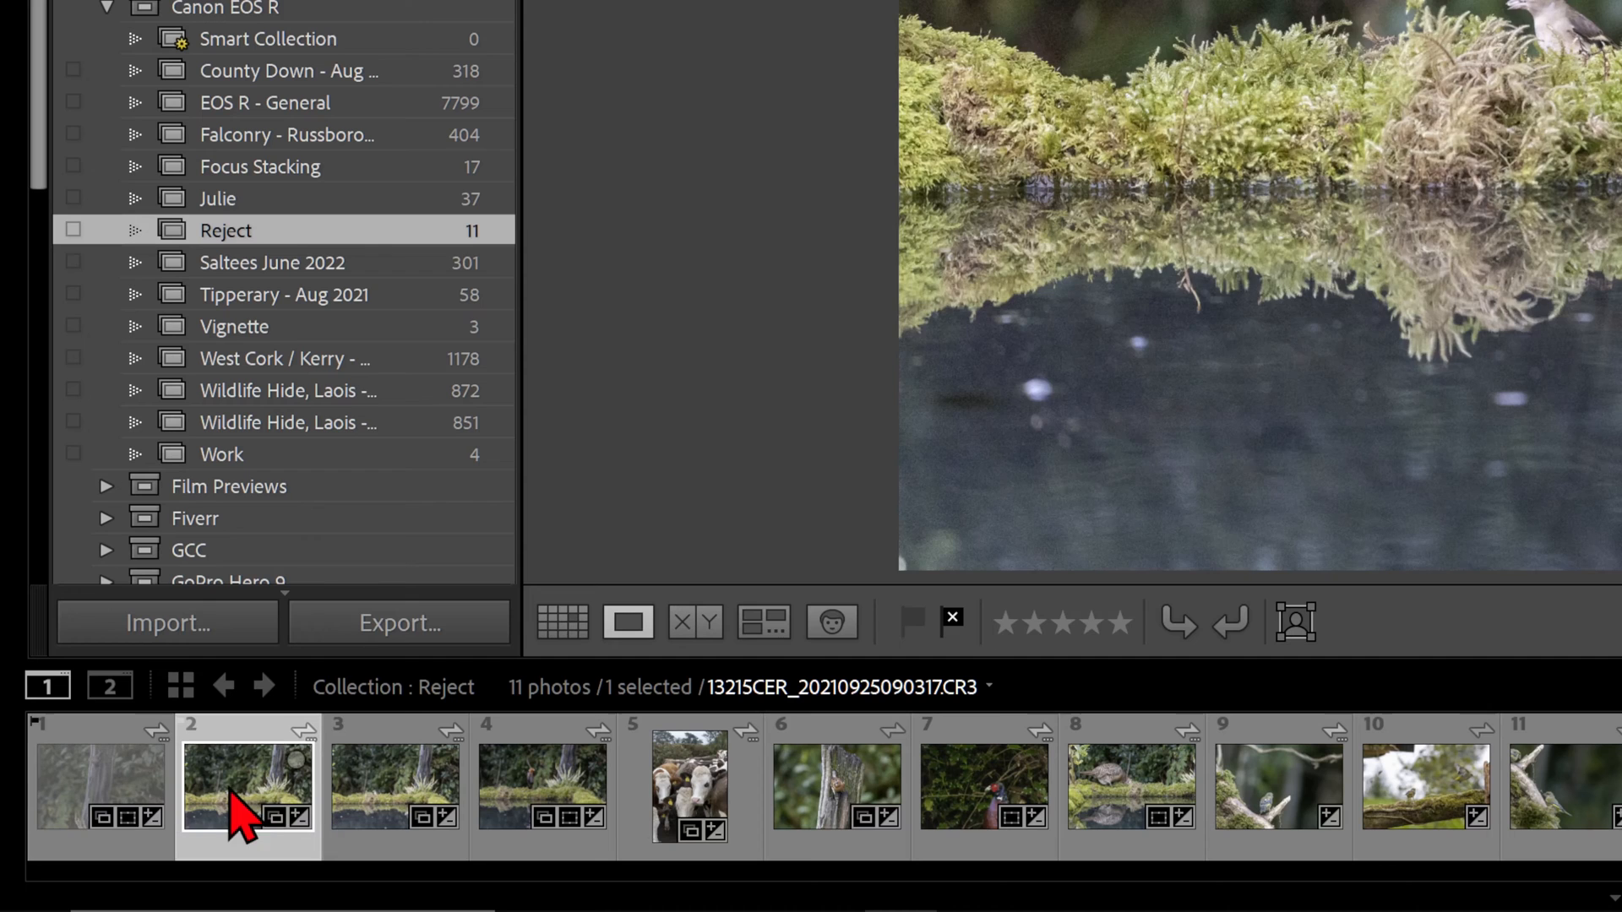
Step: Flag the first four photos in the Reject collection as Rejected via Set Flag
{"action": "right_click", "coordinate": [248, 786]}
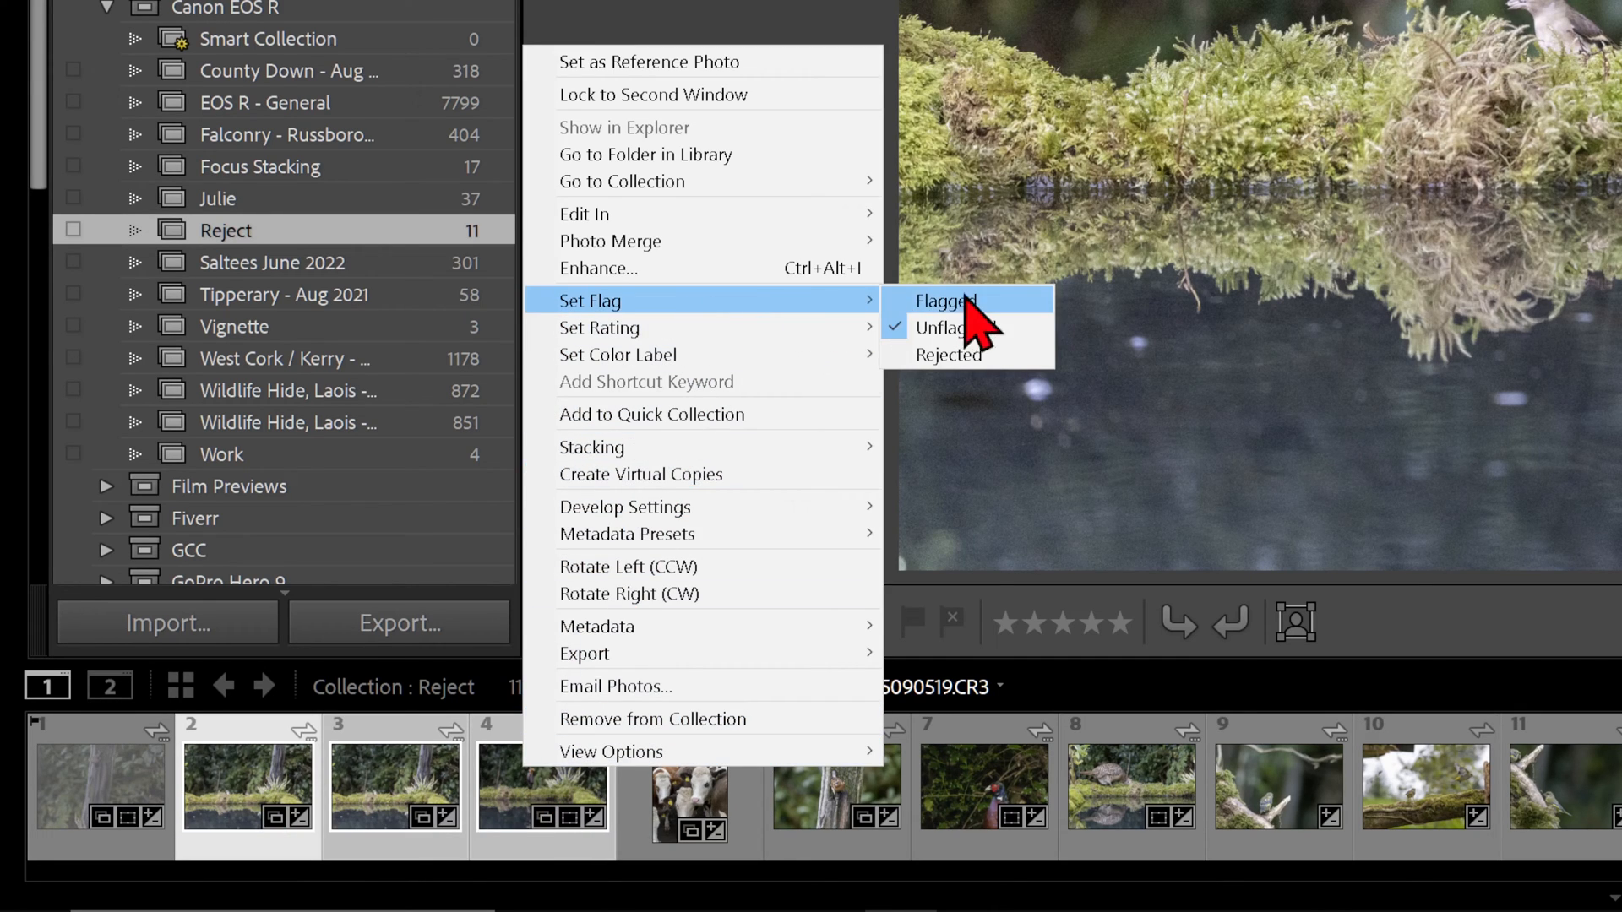
{"action": "left_click", "coordinate": [943, 301]}
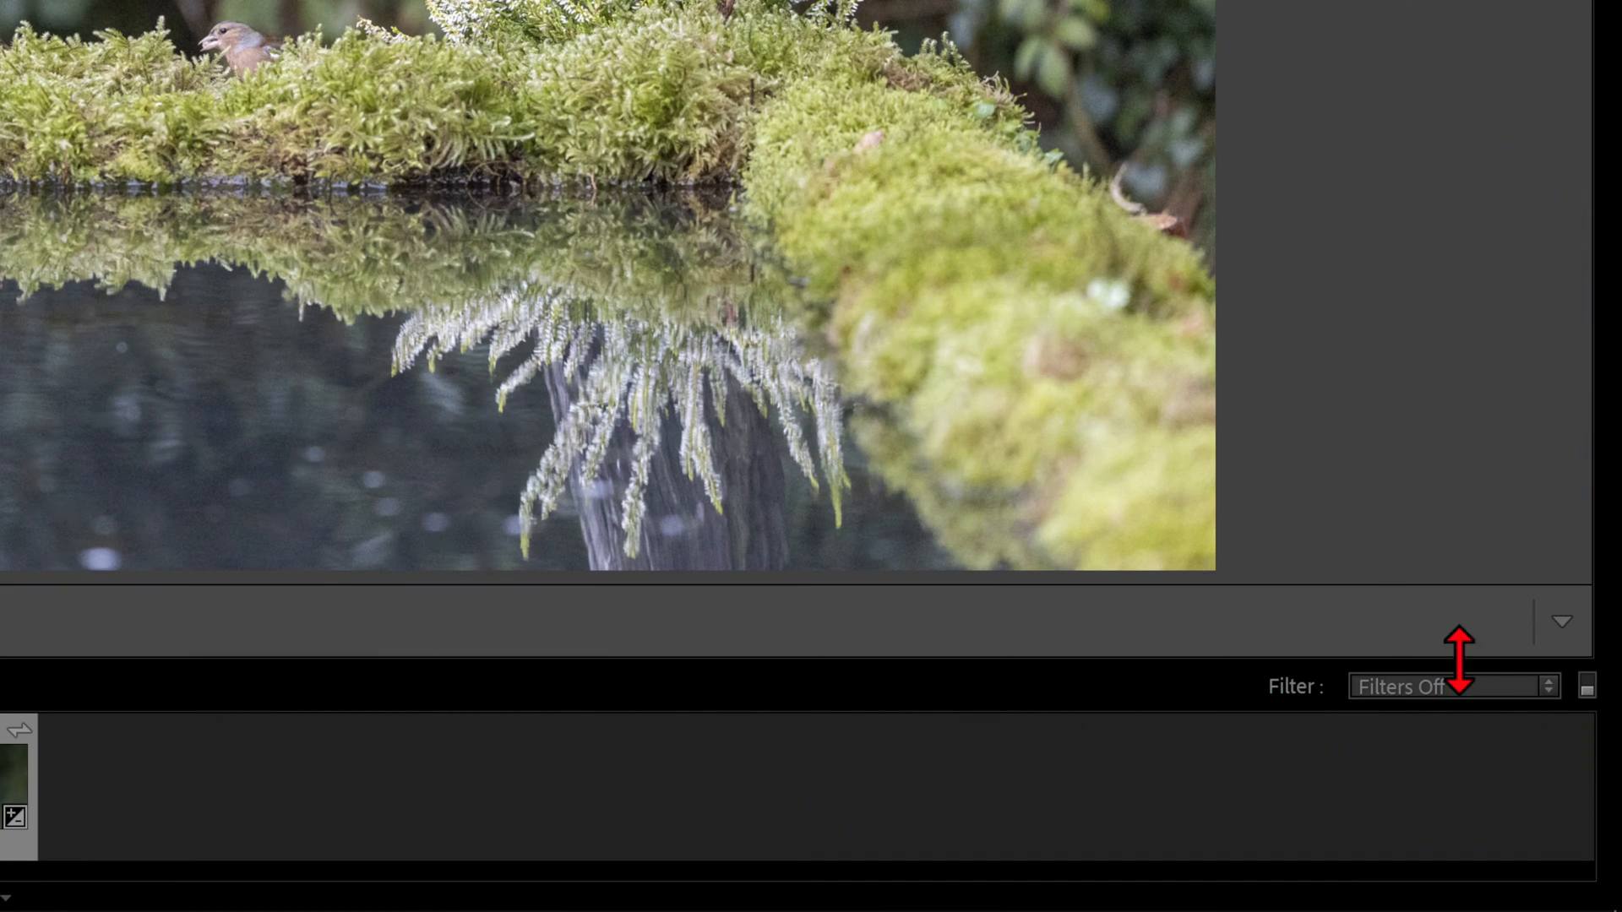
{"action": "left_click", "coordinate": [1561, 620]}
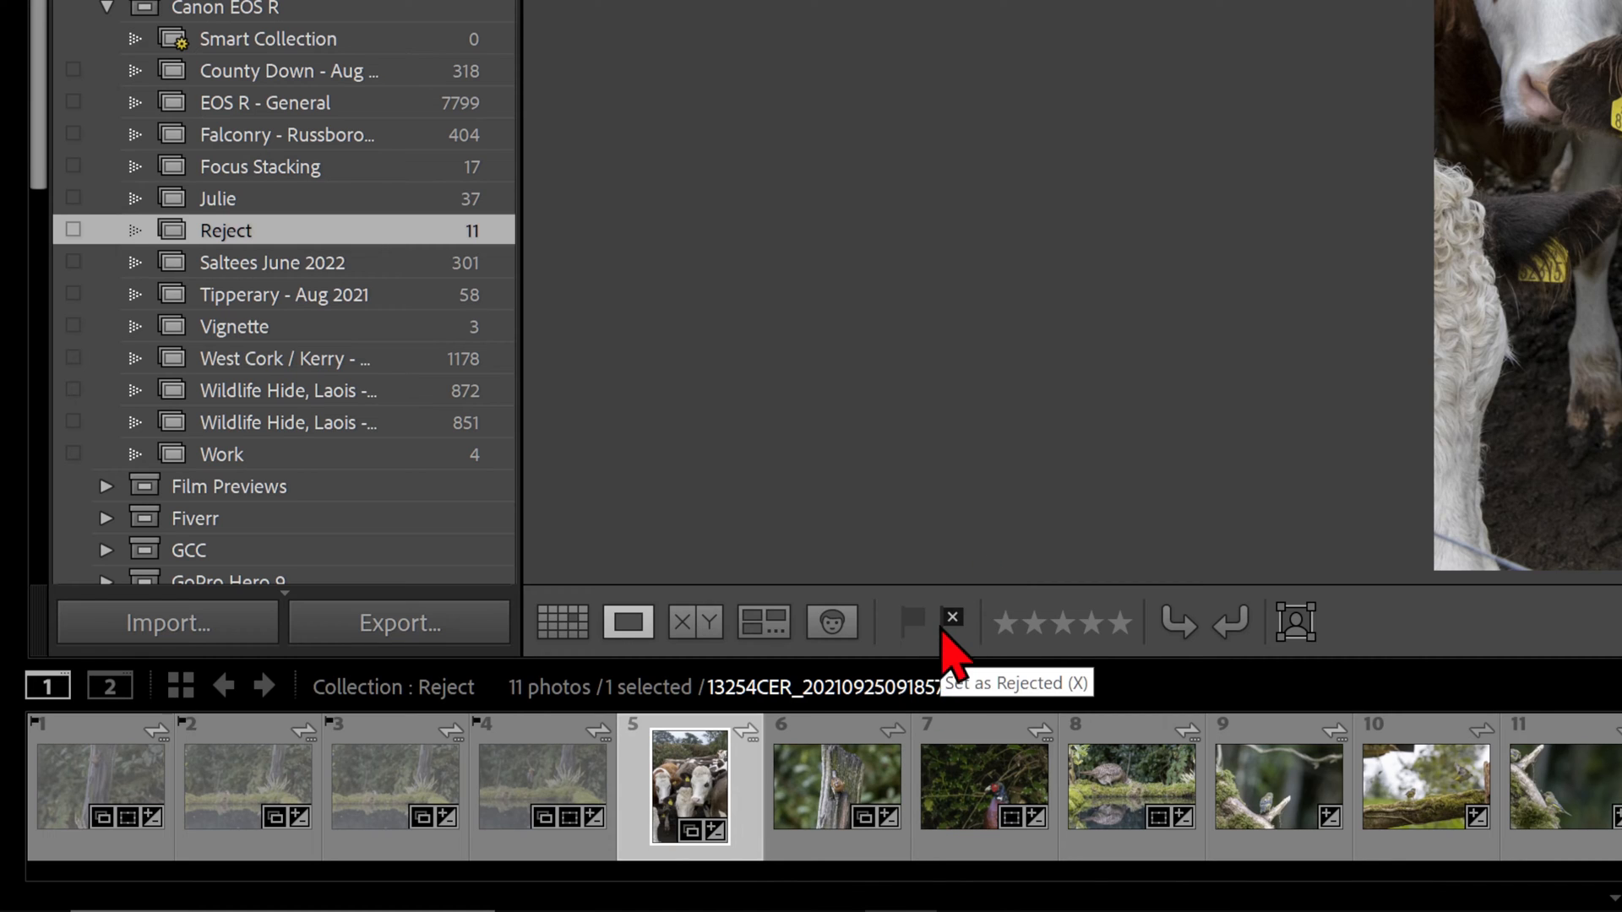
{"action": "left_click", "coordinate": [949, 622]}
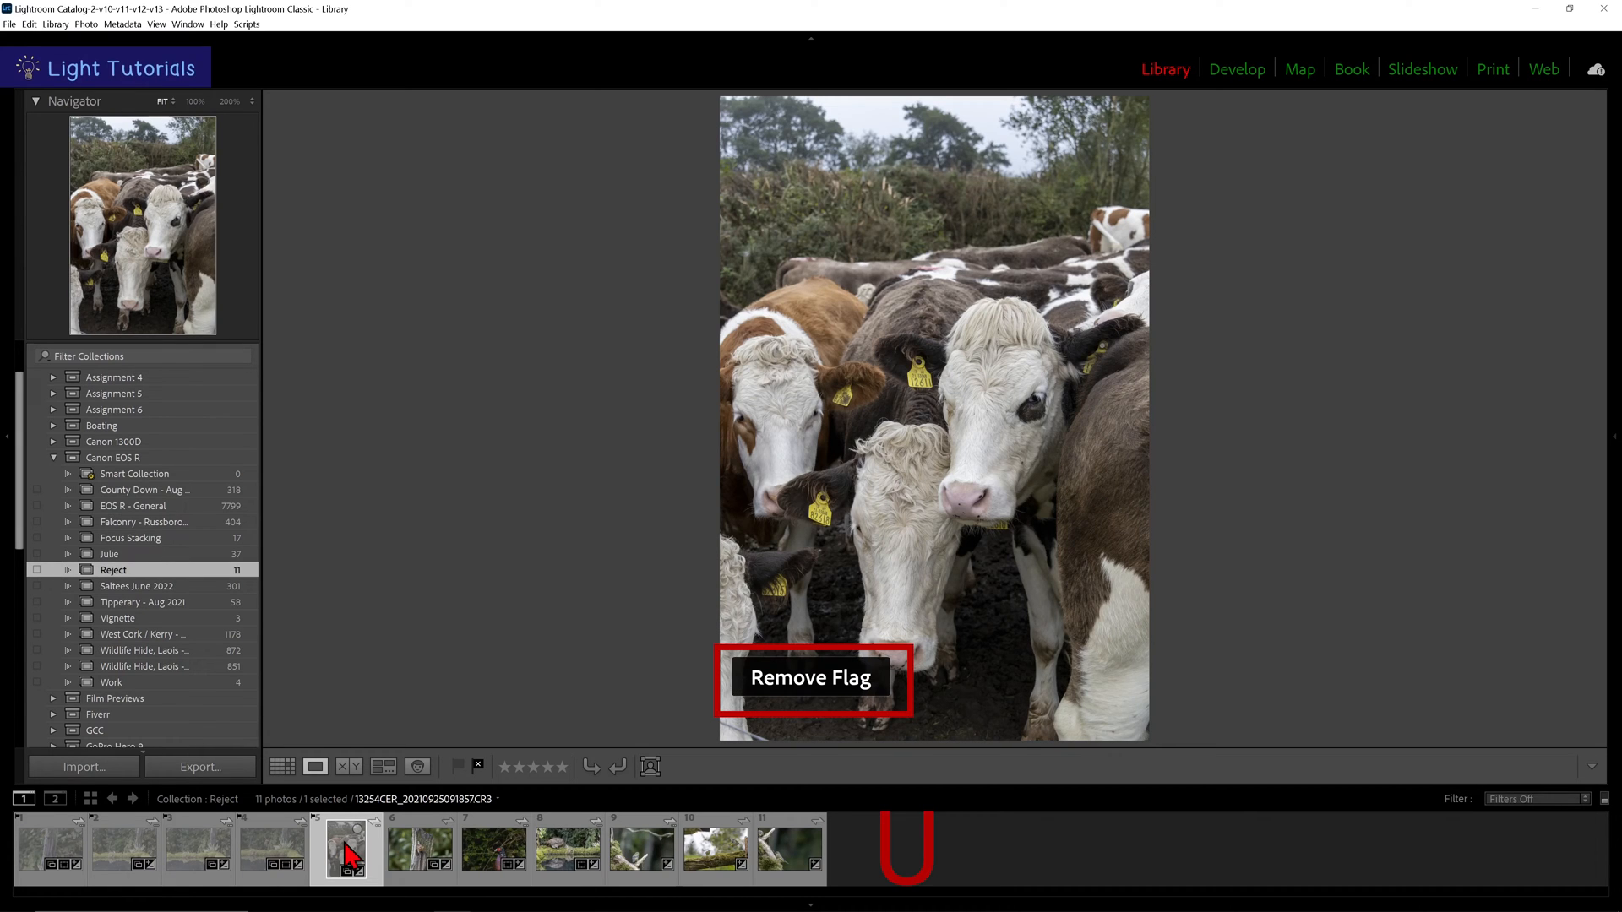
Step: Unflag the cow photo and mark photos 6 through 9 as Rejected
{"action": "left_click", "coordinate": [419, 846]}
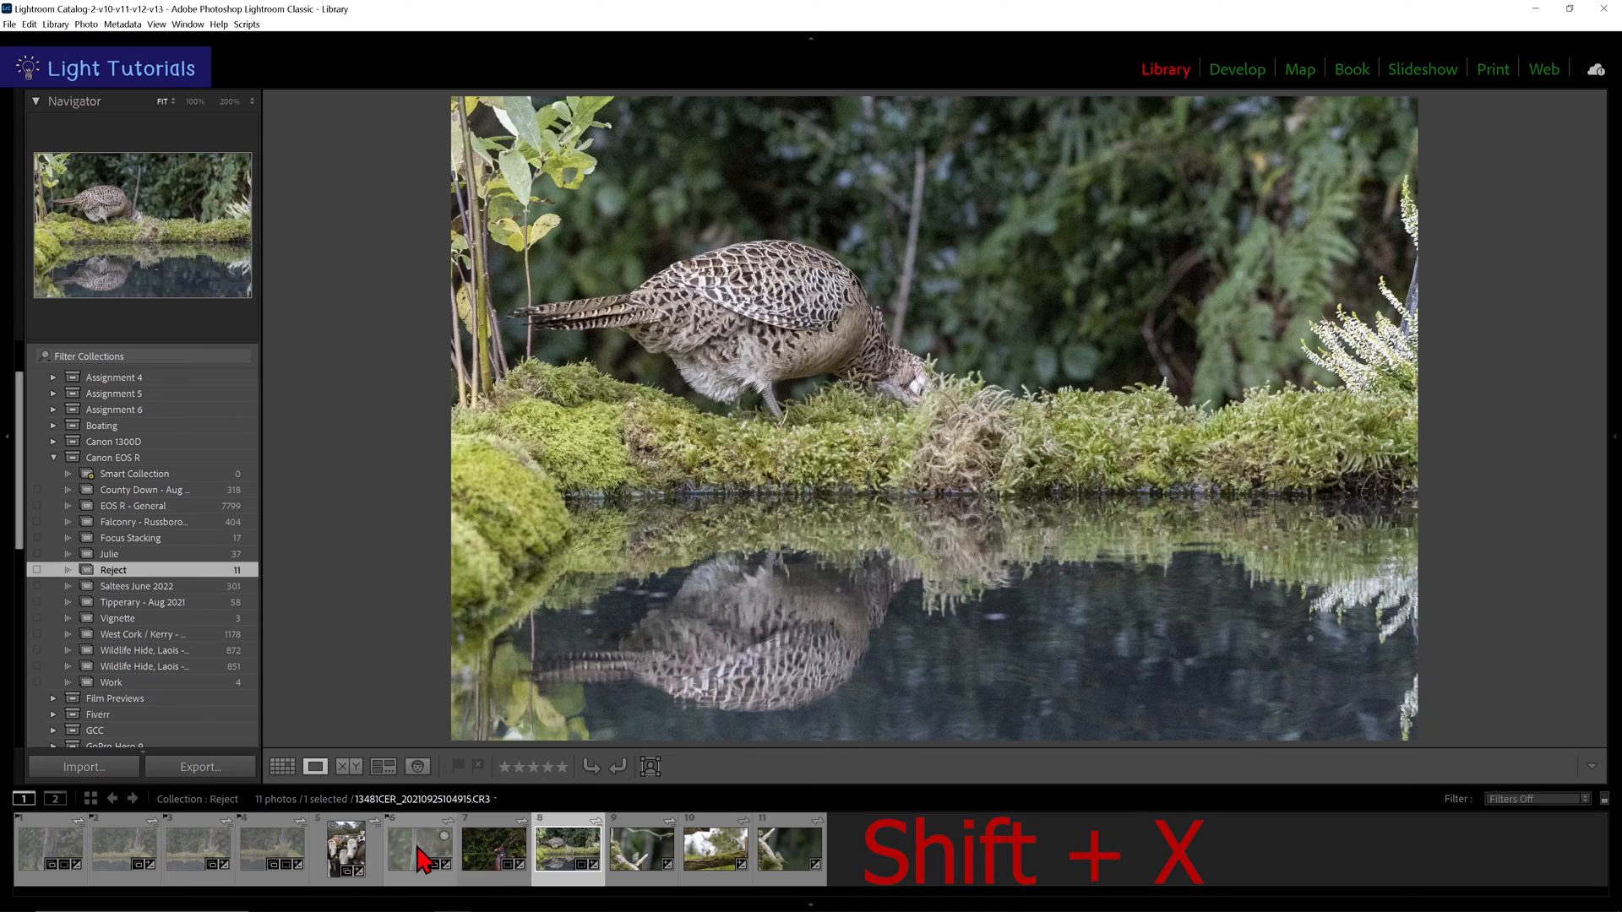
{"action": "left_click", "coordinate": [715, 847]}
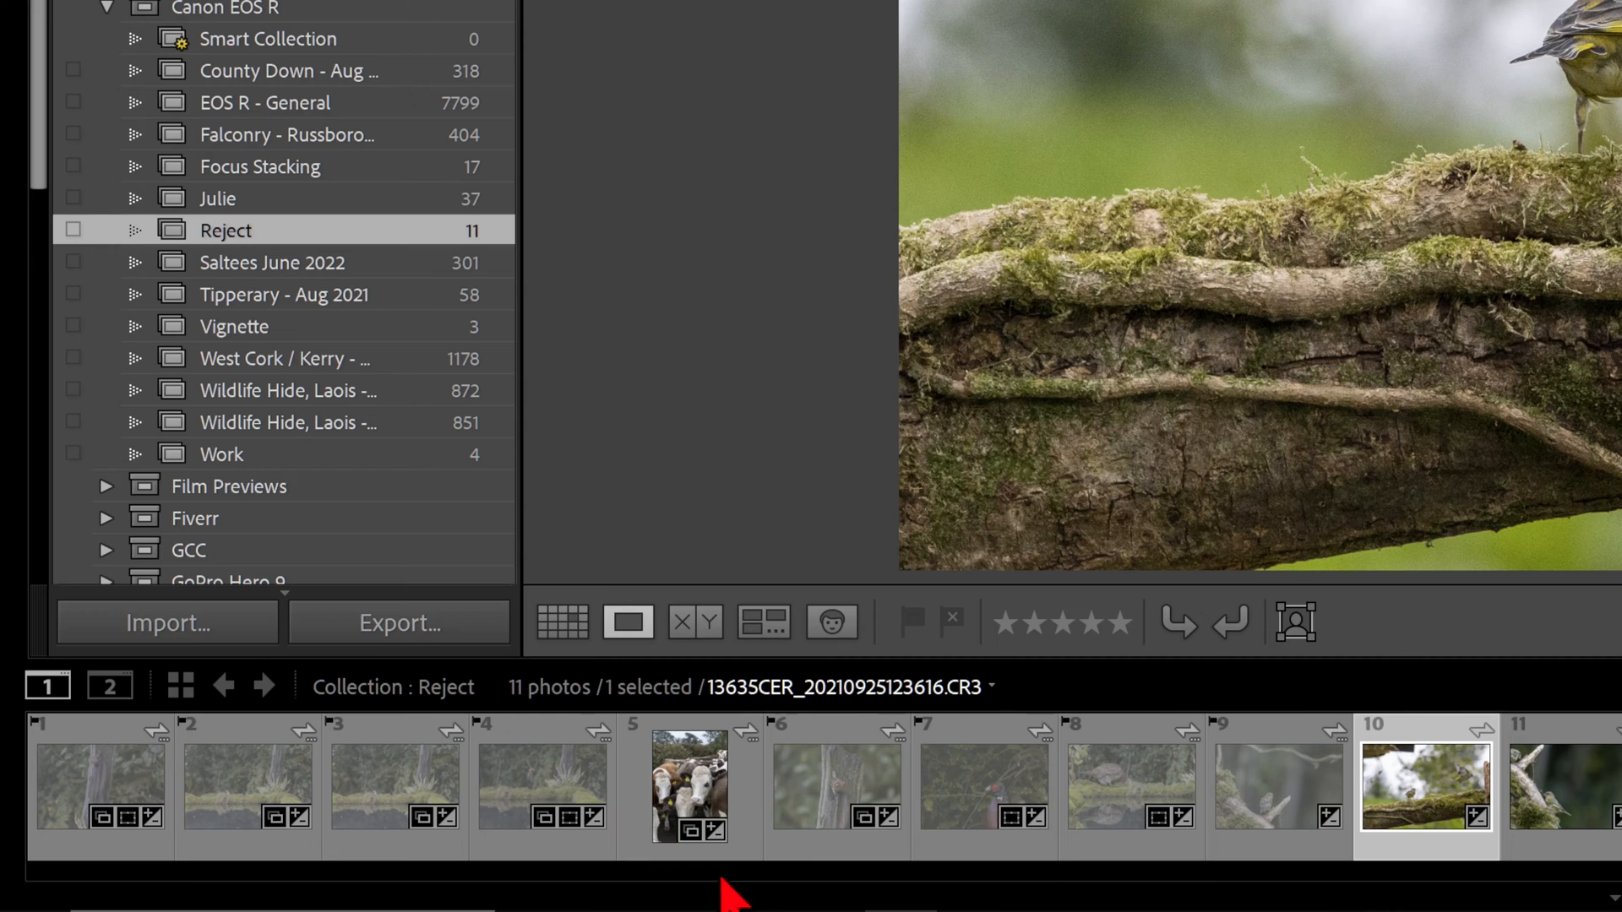
{"action": "mouse_move", "coordinate": [1385, 735]}
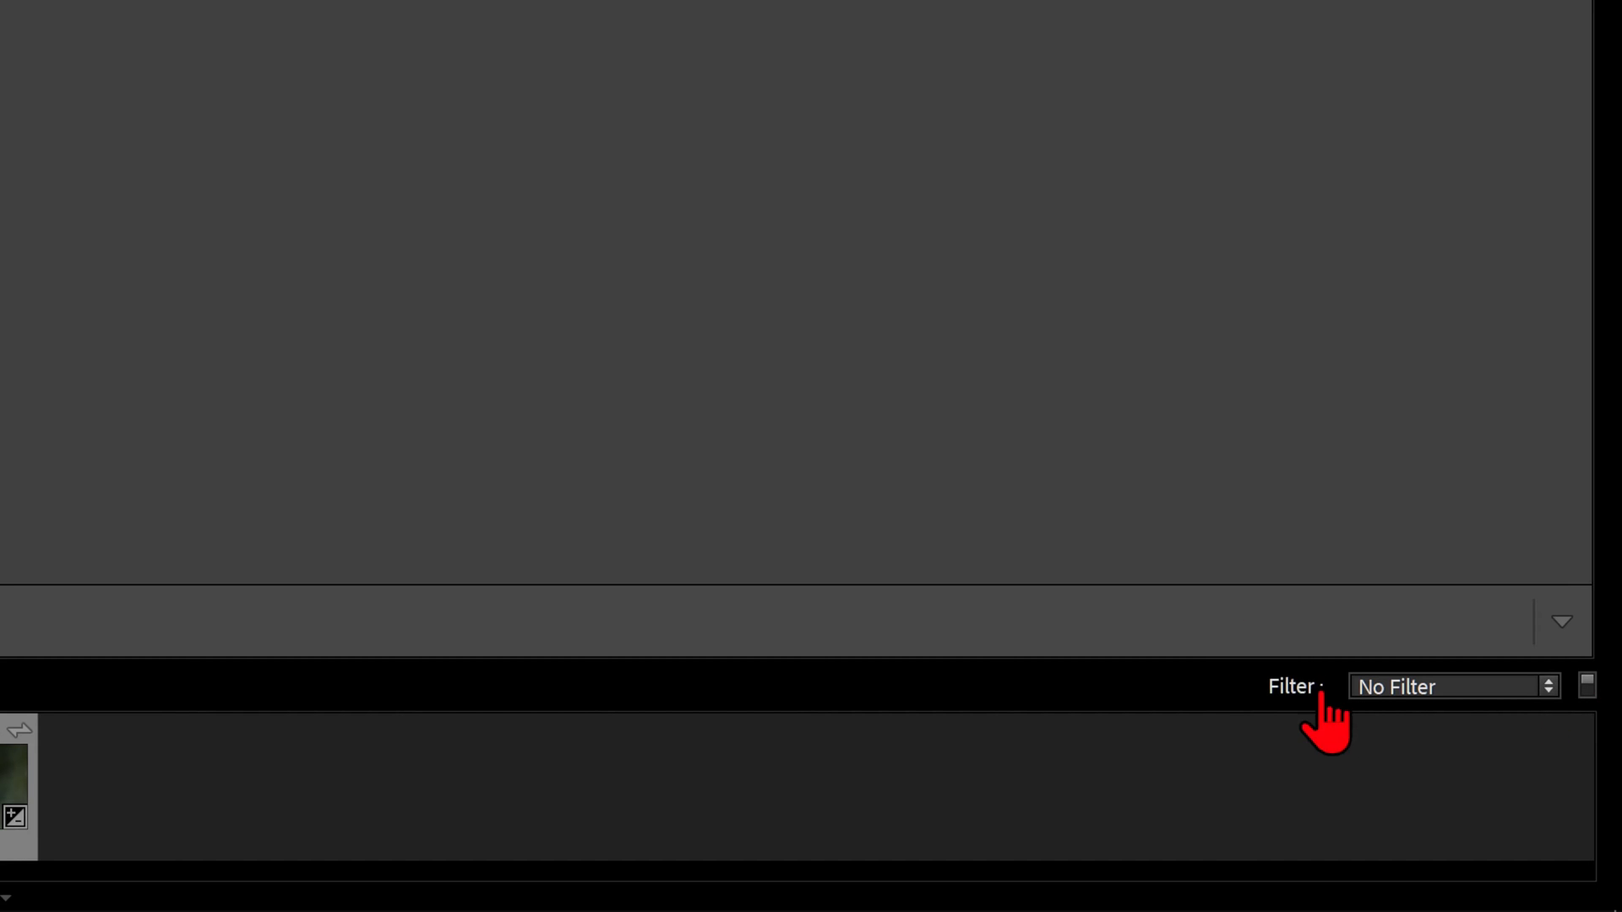
Step: Filter the filmstrip to Rejected Photos Only, showing 8 of 11 photos
{"action": "left_click", "coordinate": [1292, 686]}
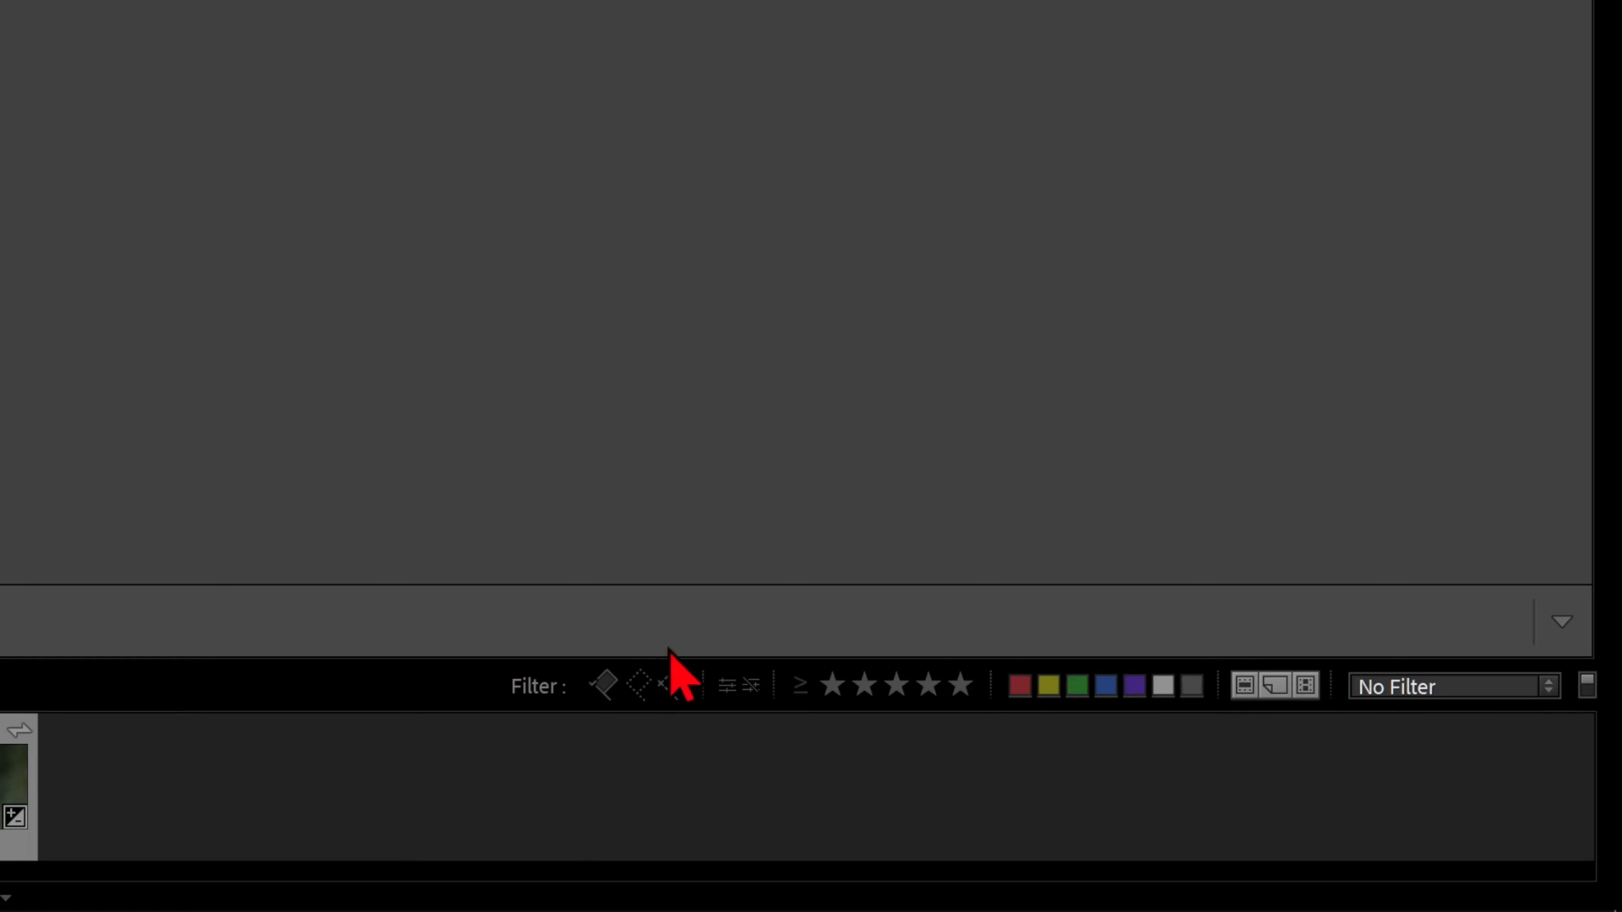
{"action": "left_click", "coordinate": [670, 686]}
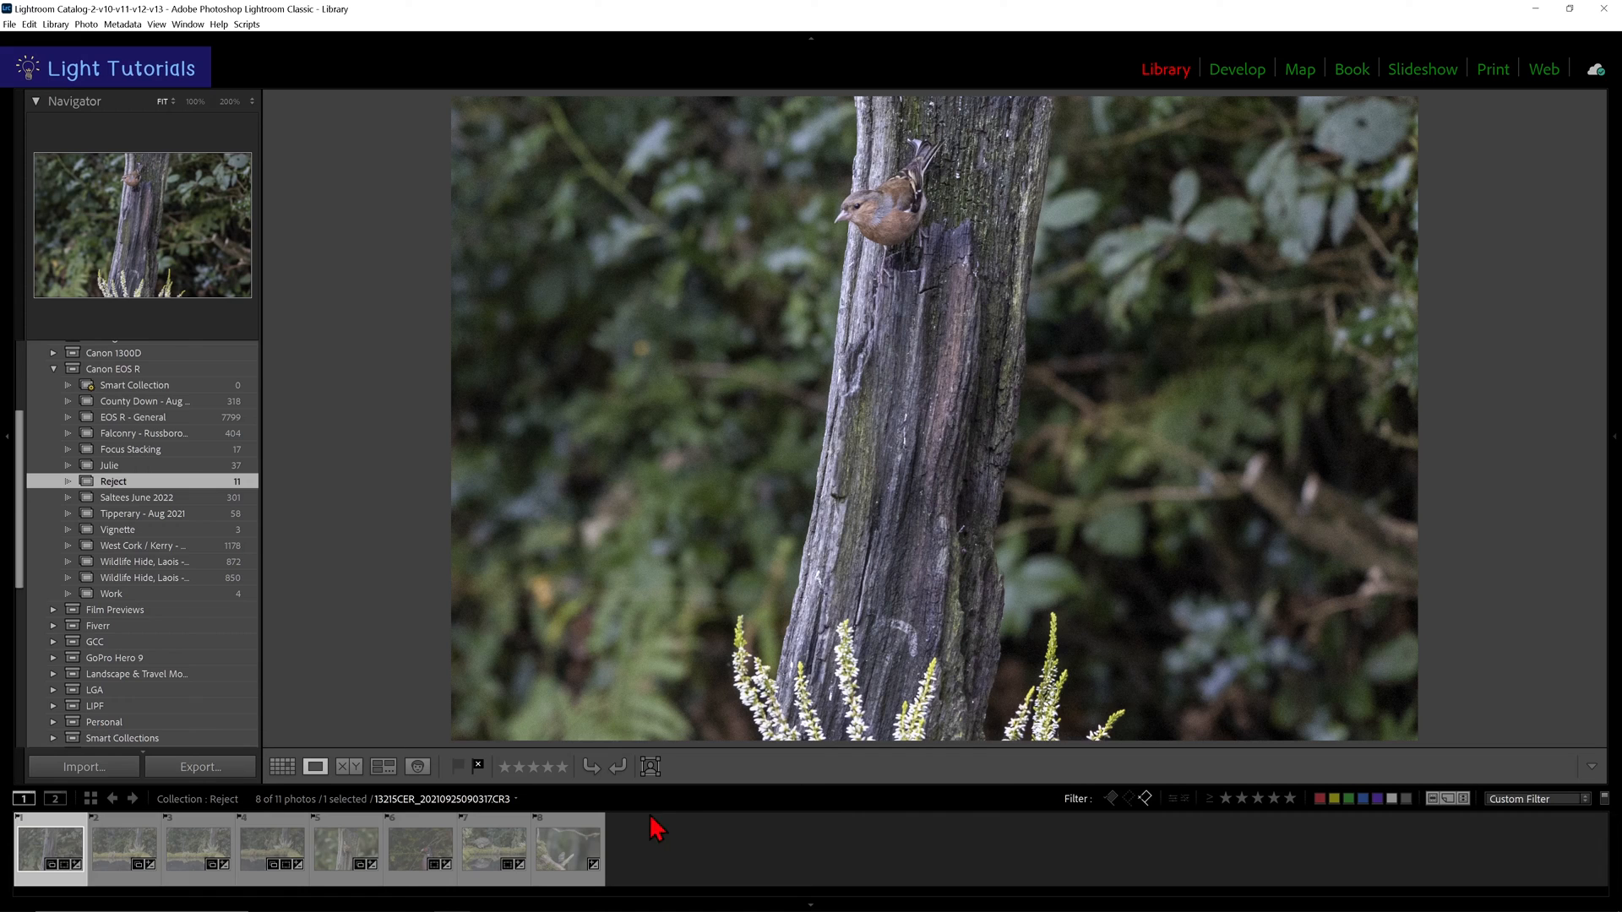
{"action": "mouse_move", "coordinate": [1144, 797]}
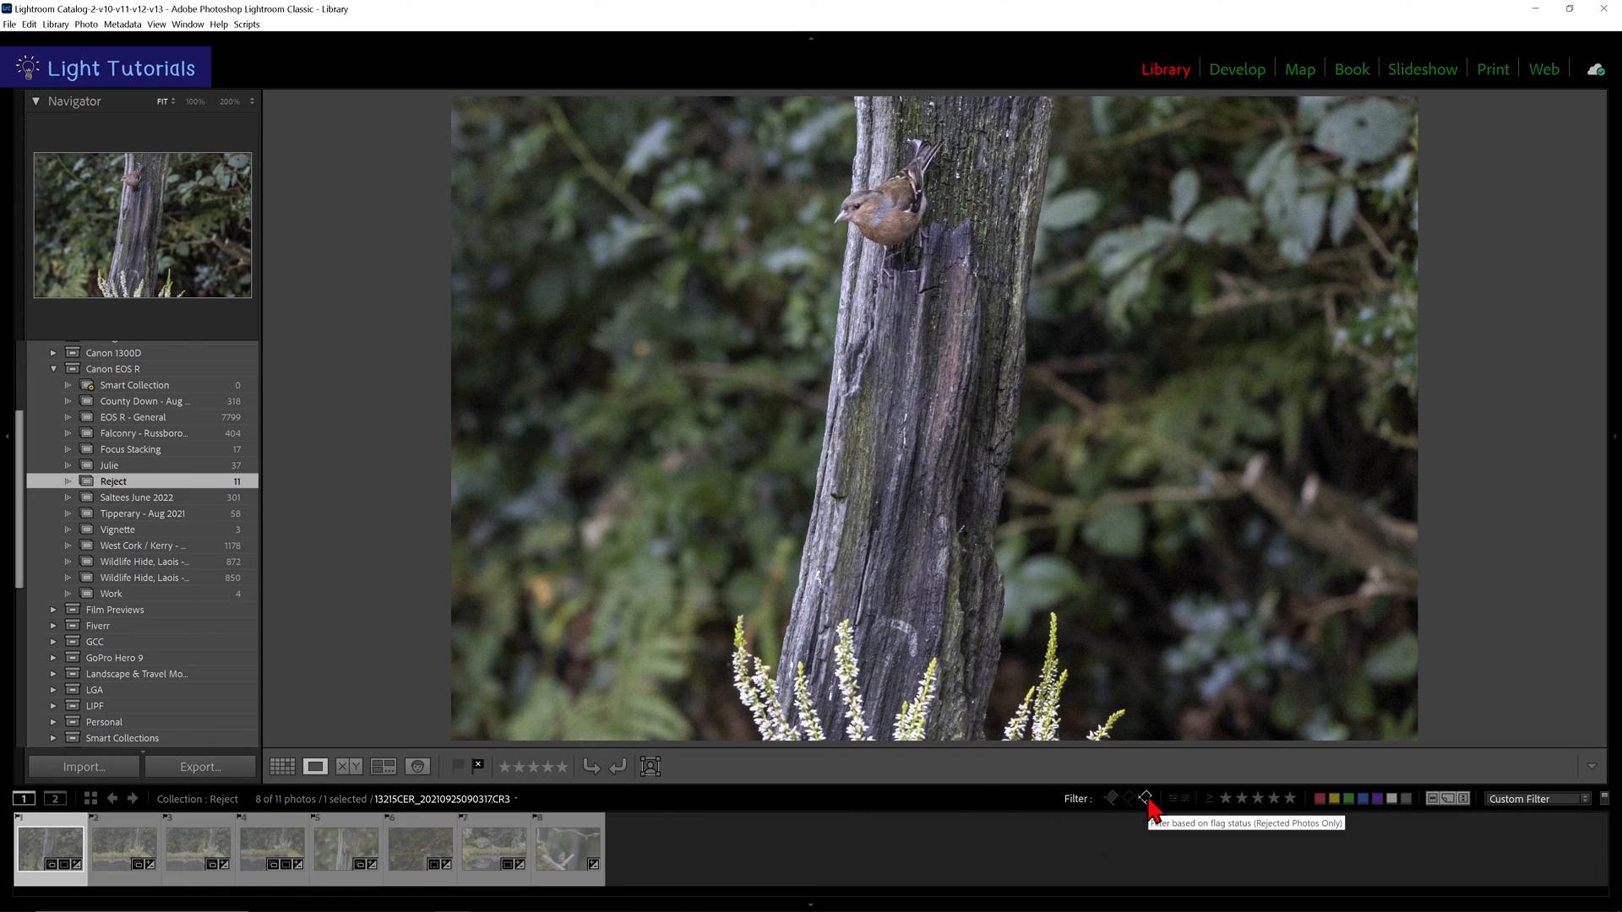
{"action": "left_click", "coordinate": [1145, 797]}
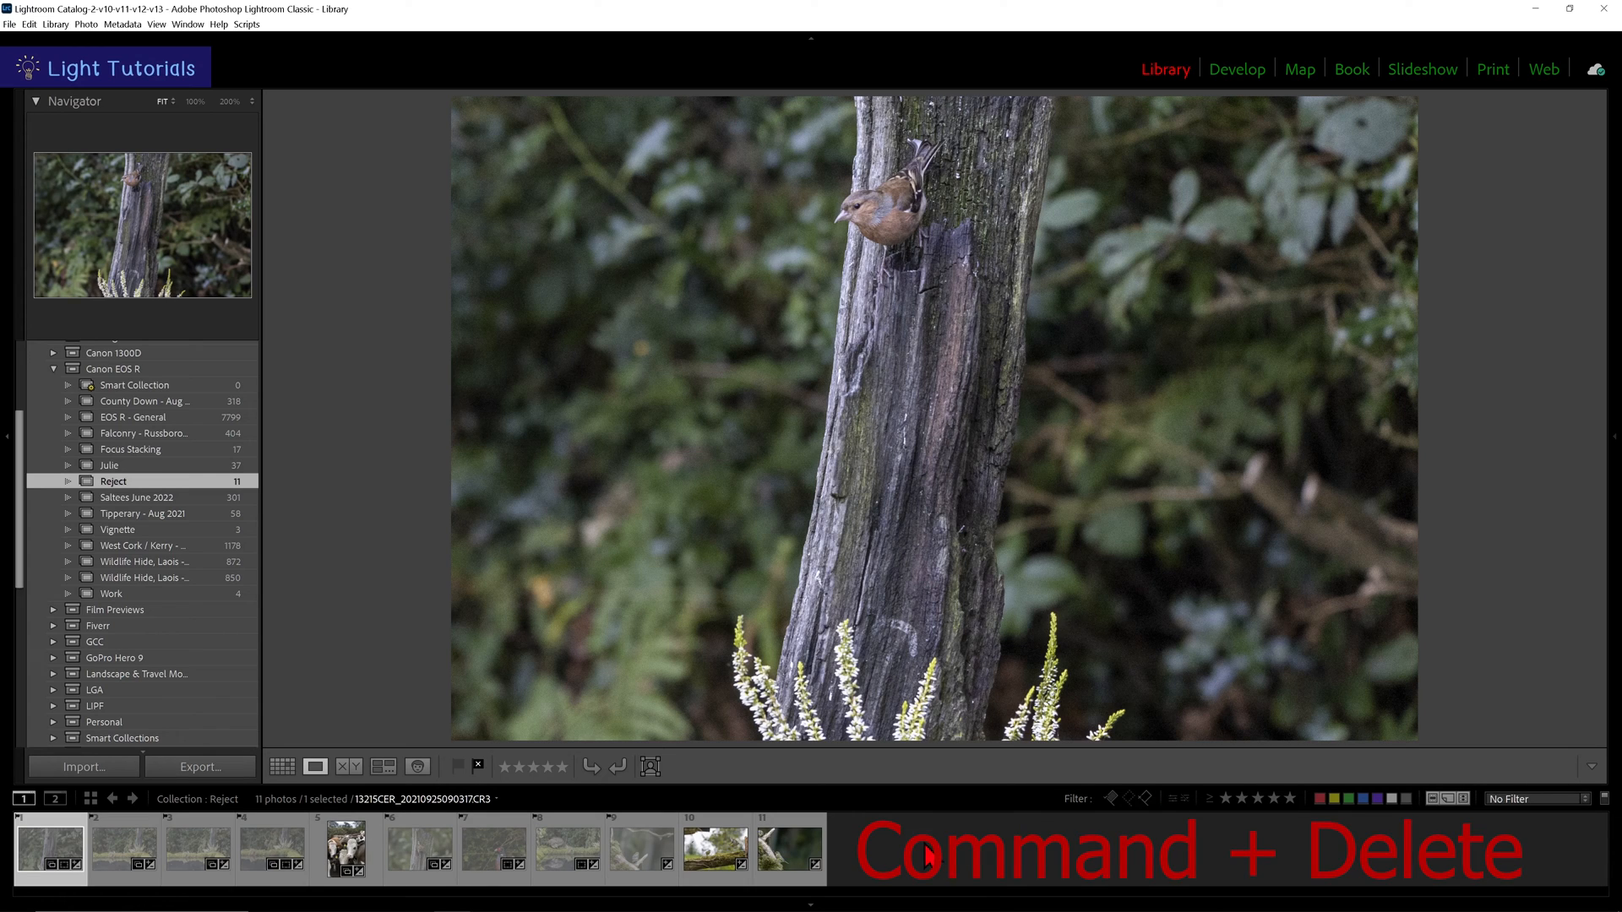
Step: Remove the first photo from the Reject collection, keeping its file on disk
{"action": "key", "text": "ctrl+backspace"}
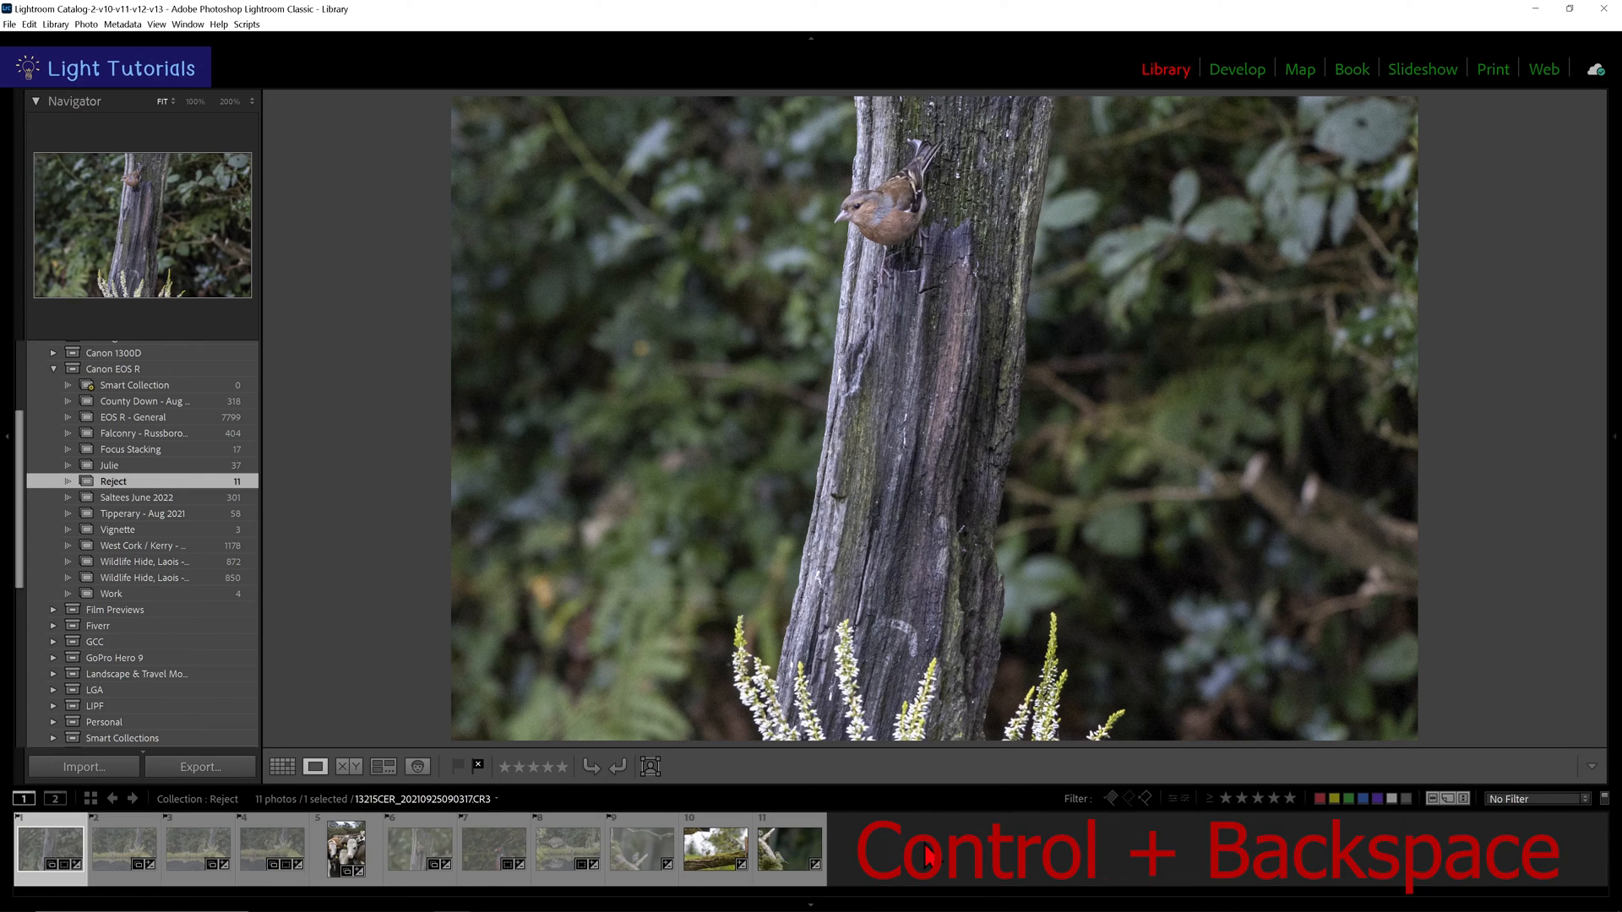
{"action": "key", "text": "ctrl+BackSpace"}
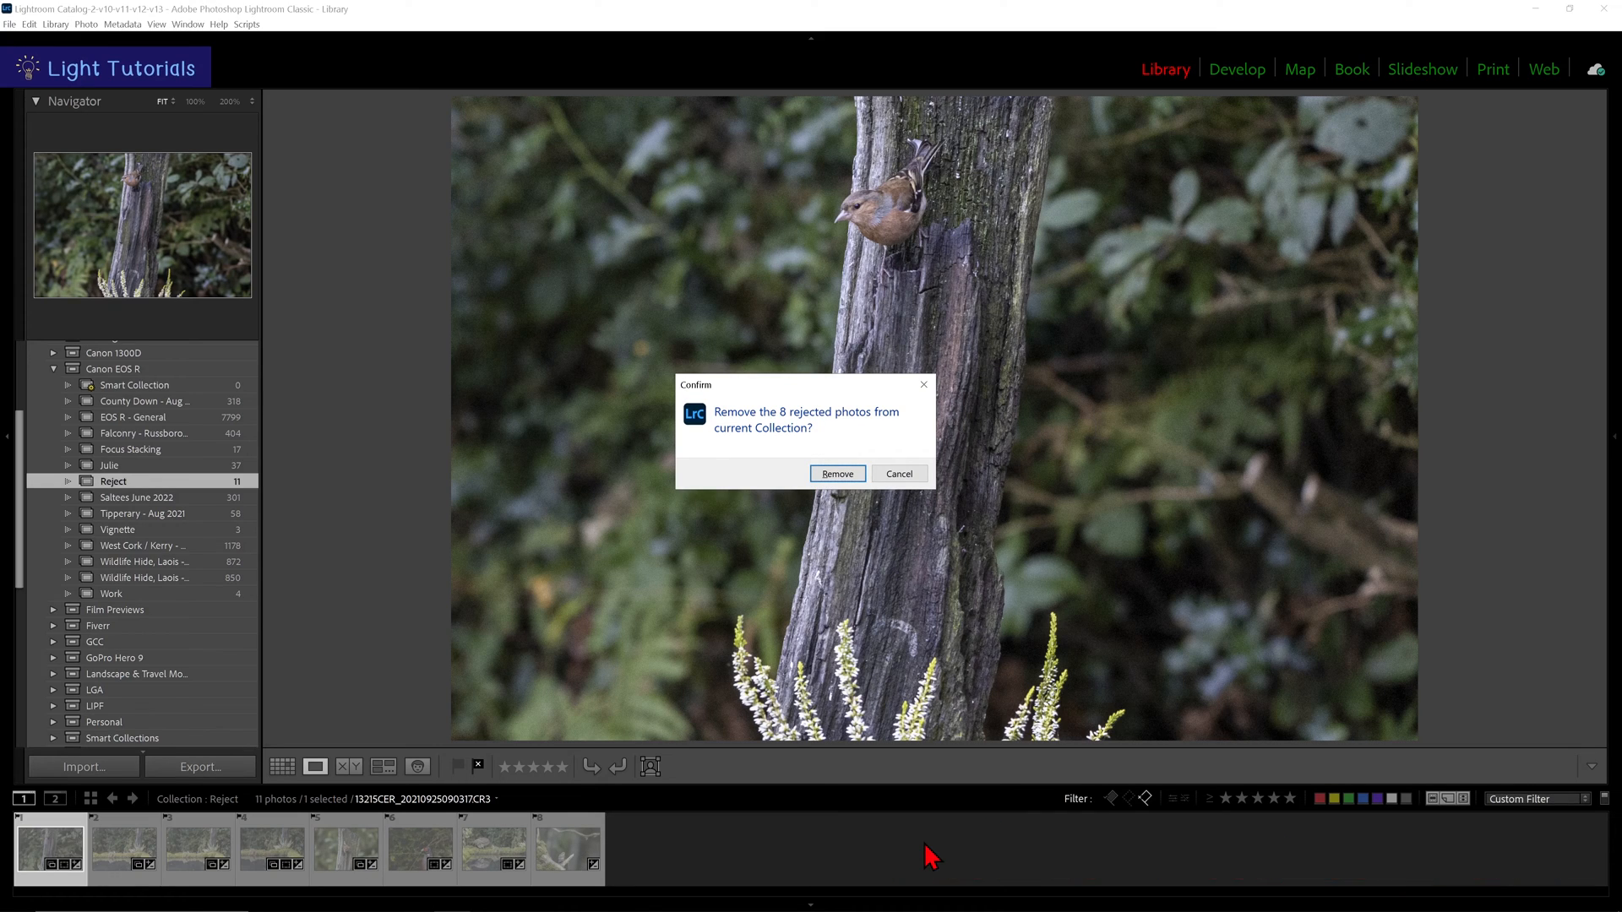
{"action": "mouse_move", "coordinate": [896, 289]}
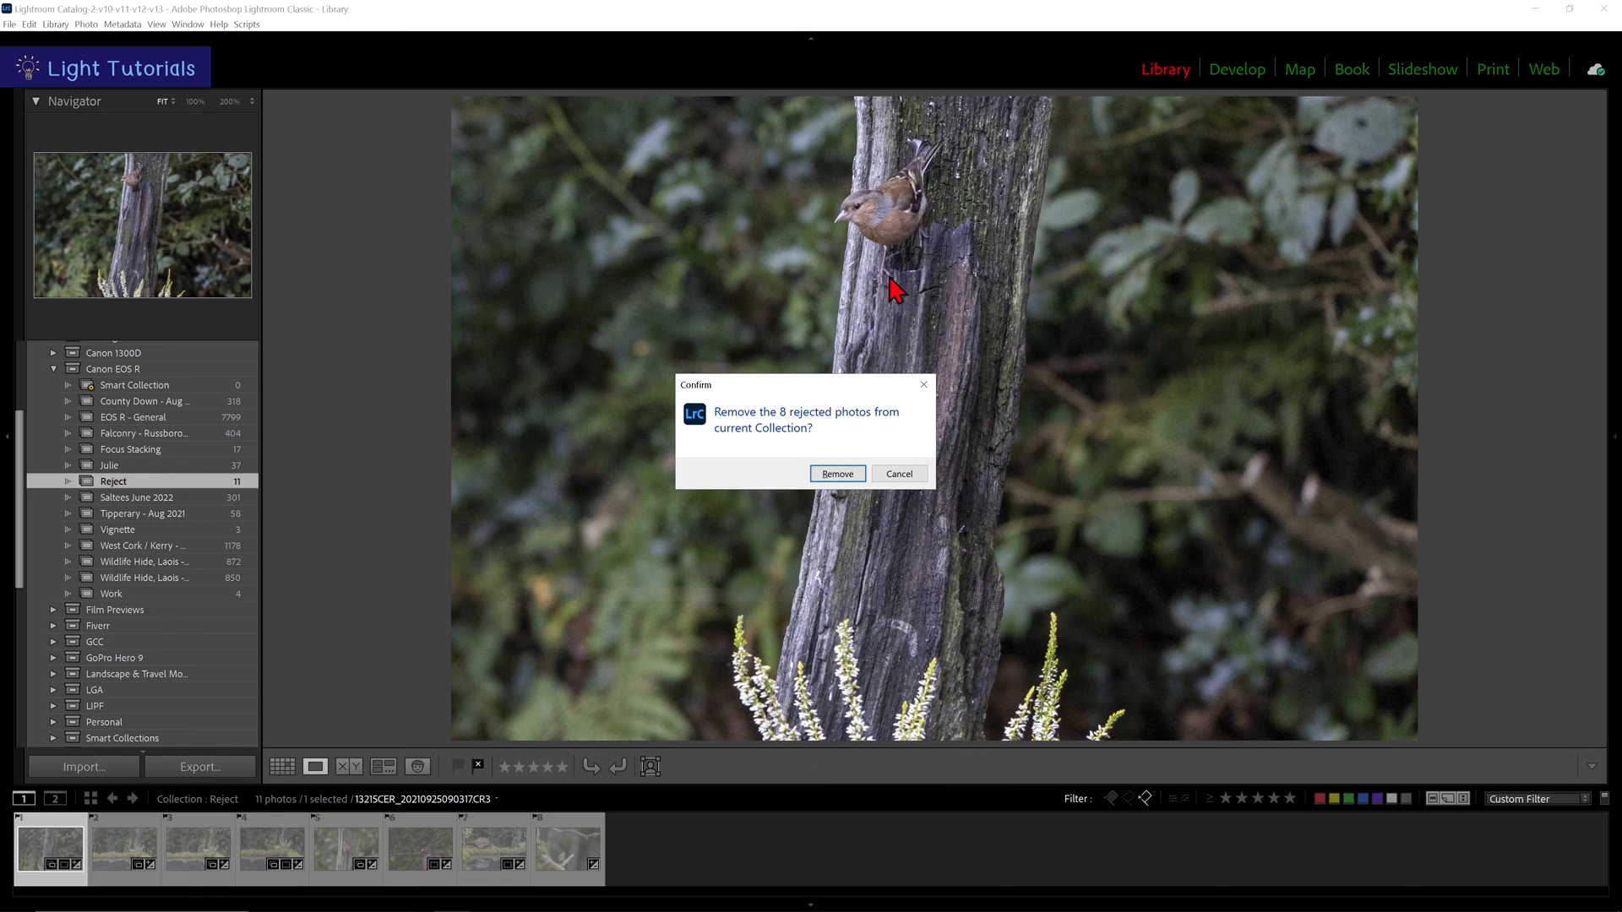
{"action": "mouse_move", "coordinate": [620, 511]}
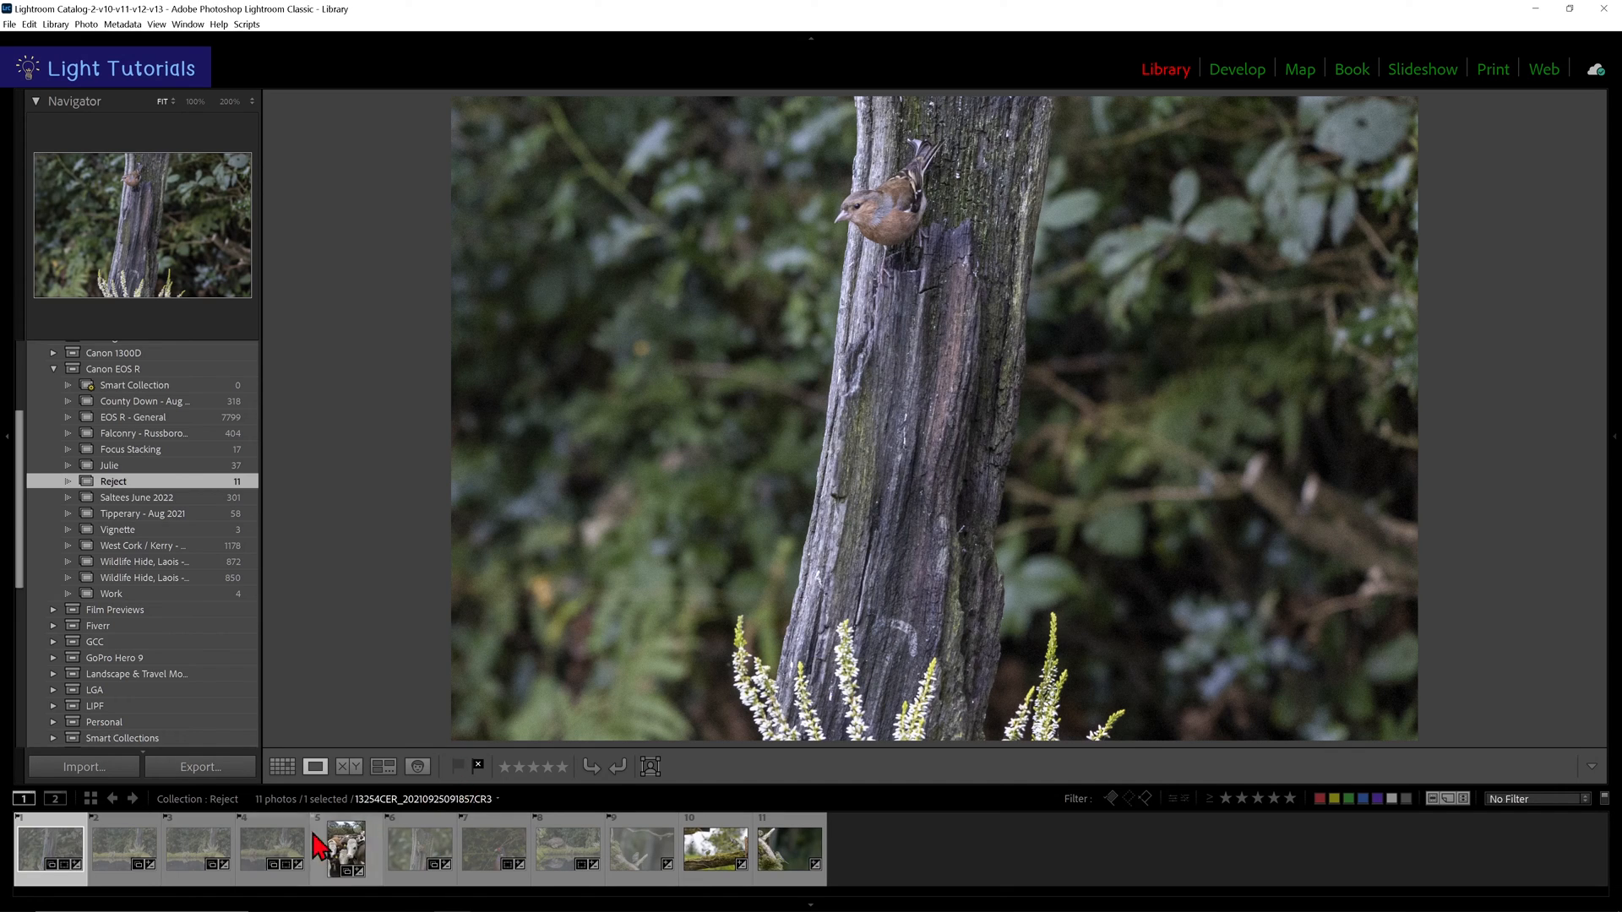
{"action": "right_click", "coordinate": [346, 848]}
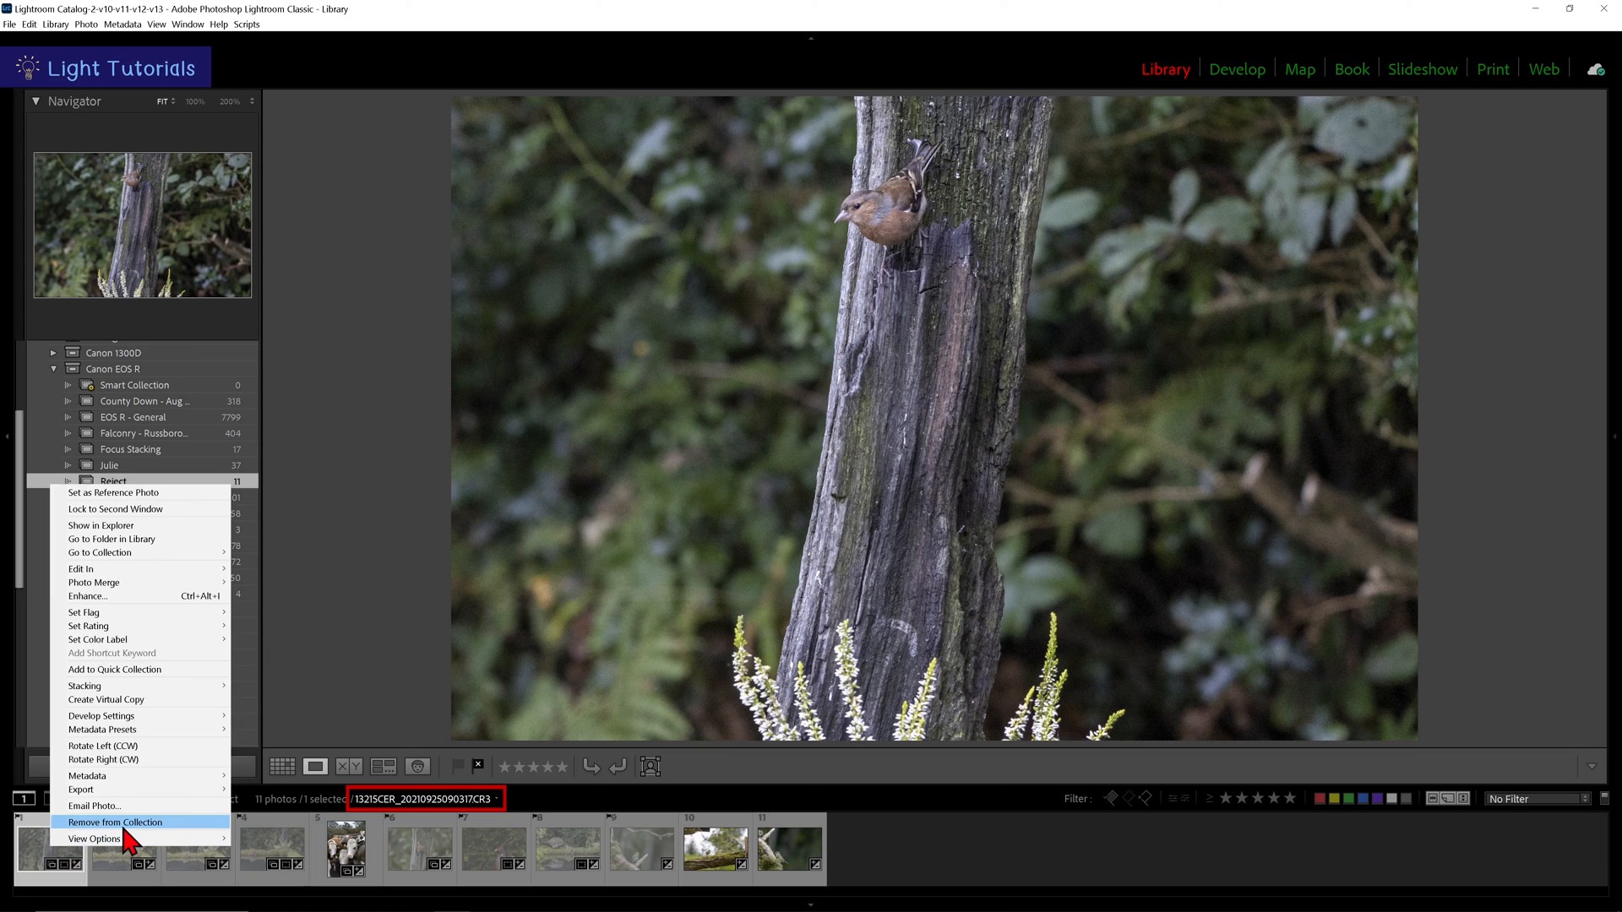
{"action": "left_click", "coordinate": [116, 823]}
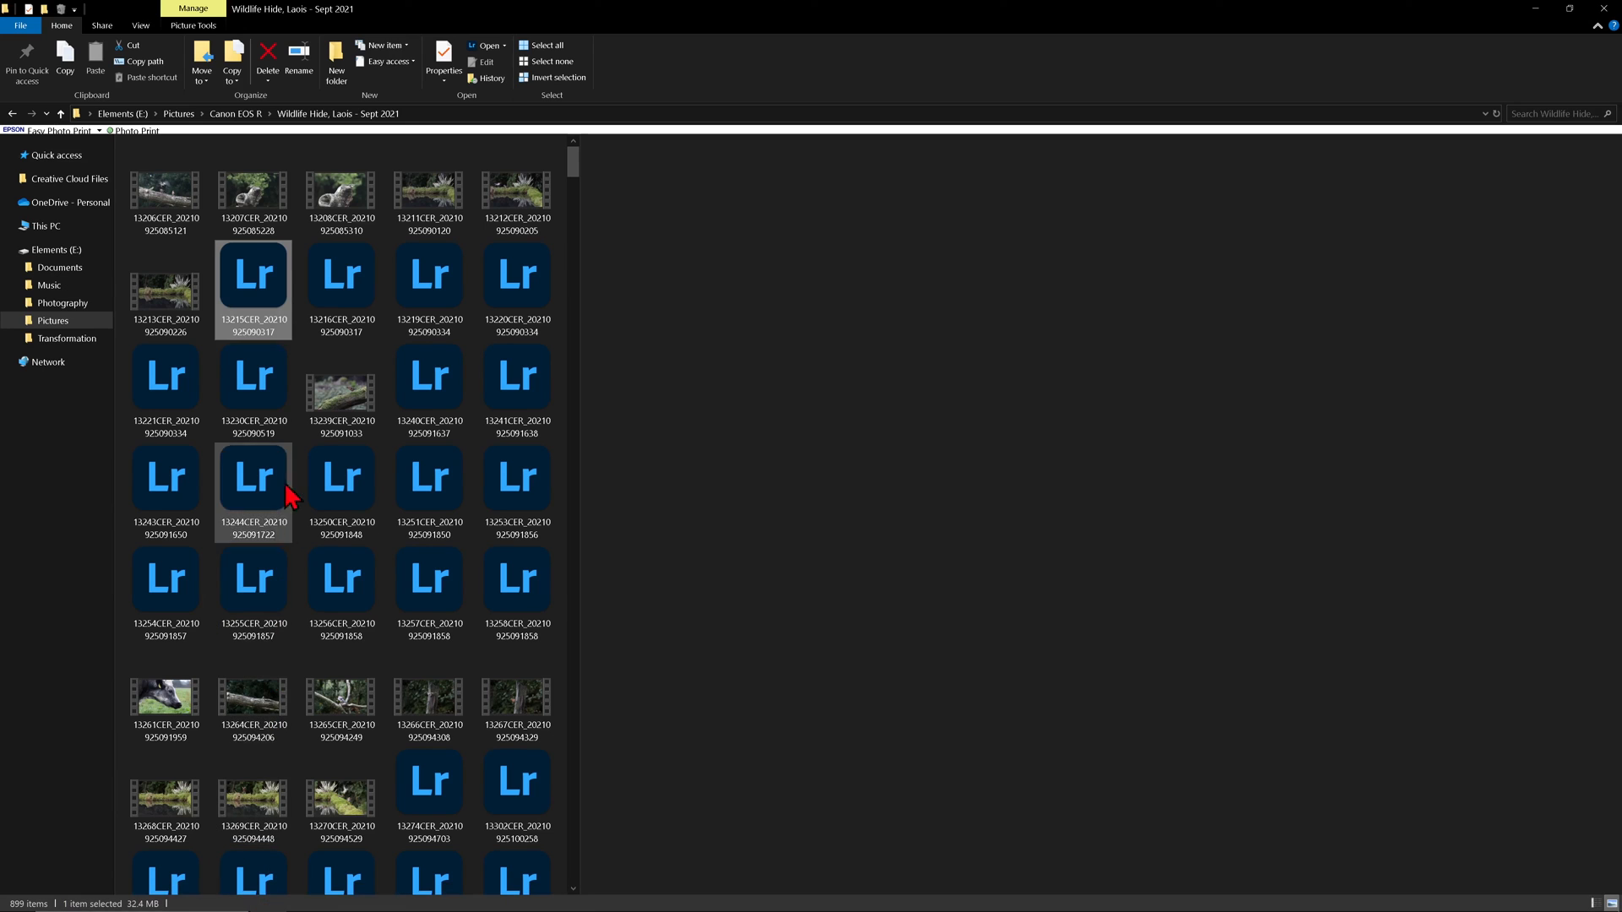
{"action": "mouse_move", "coordinate": [165, 375]}
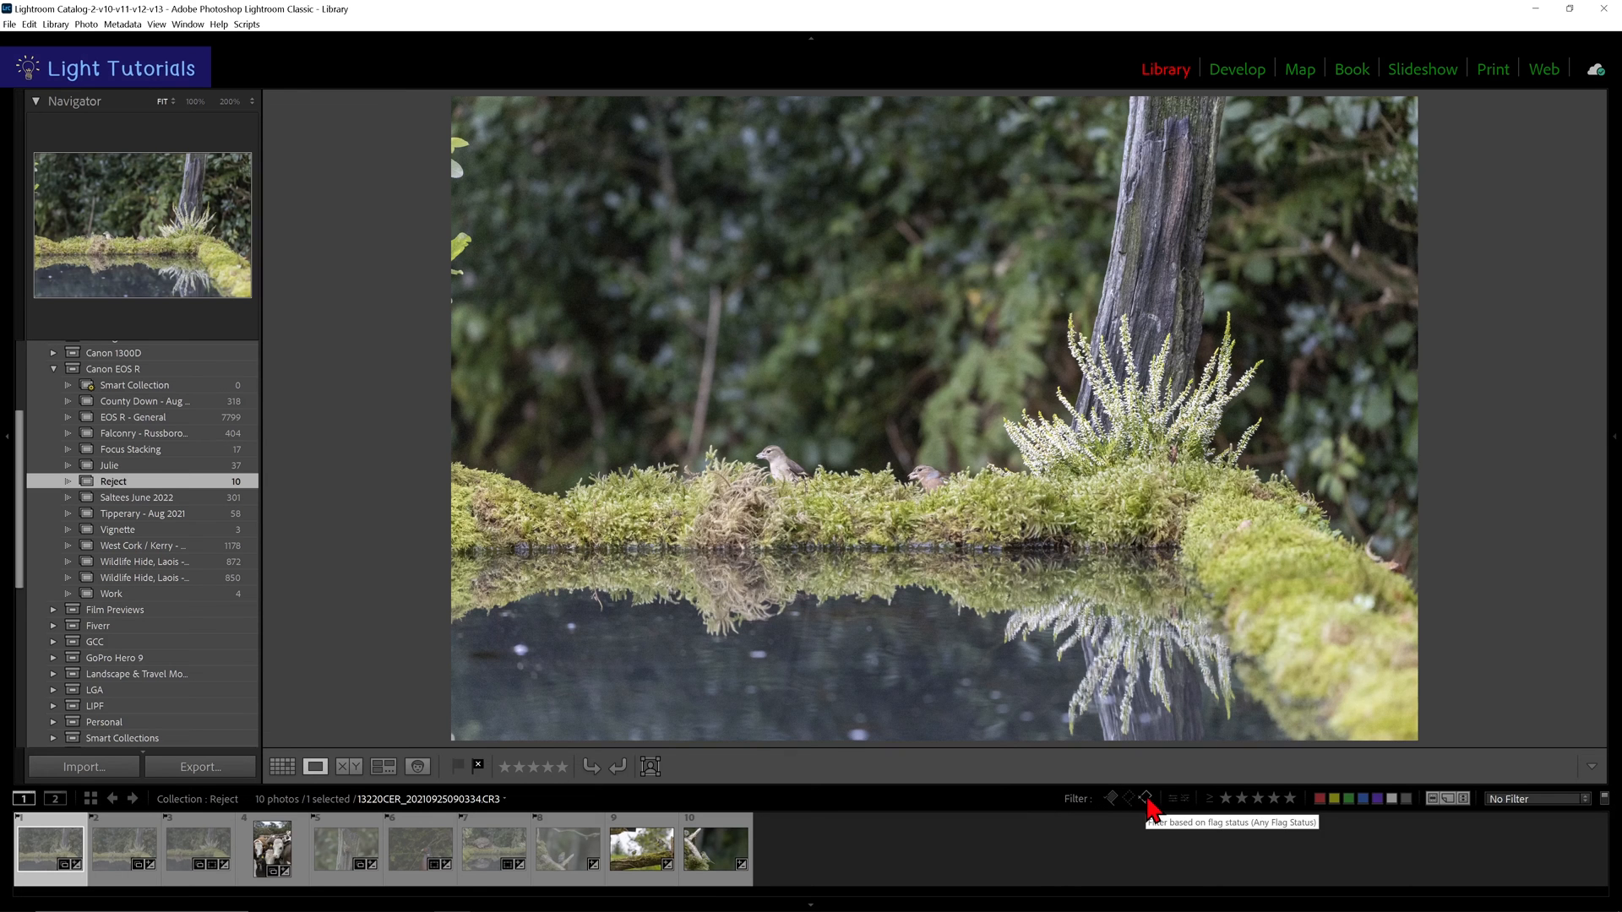
Step: Delete the 7 filtered rejected photos from disk to the Recycle Bin
{"action": "left_click", "coordinate": [1144, 798]}
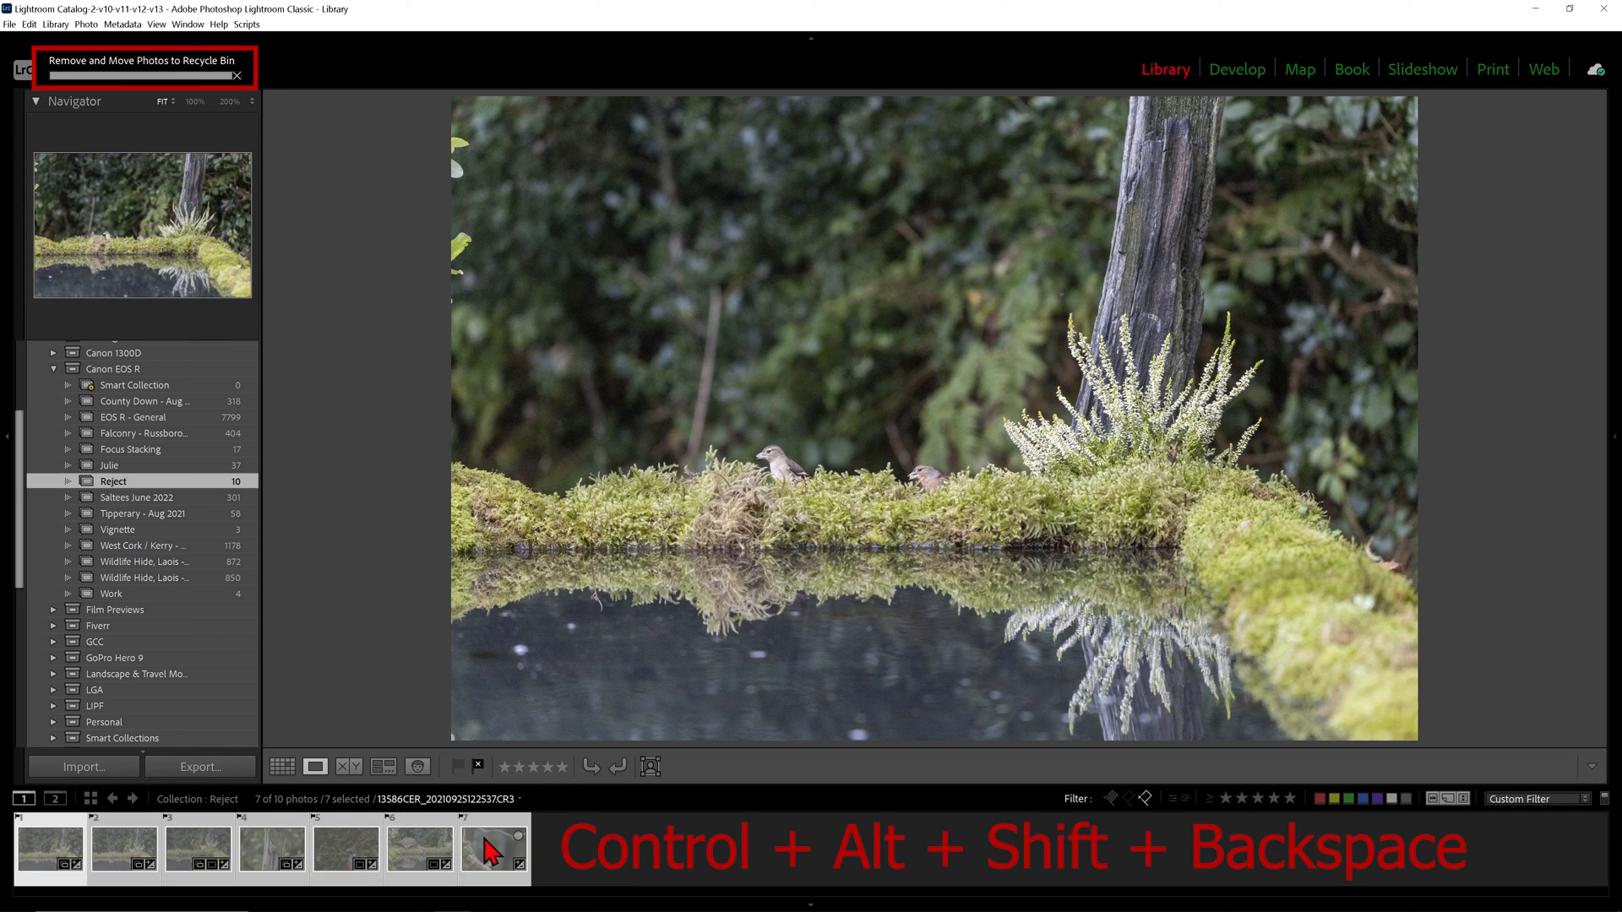
{"action": "key", "text": "ctrl+alt+shift+backspace"}
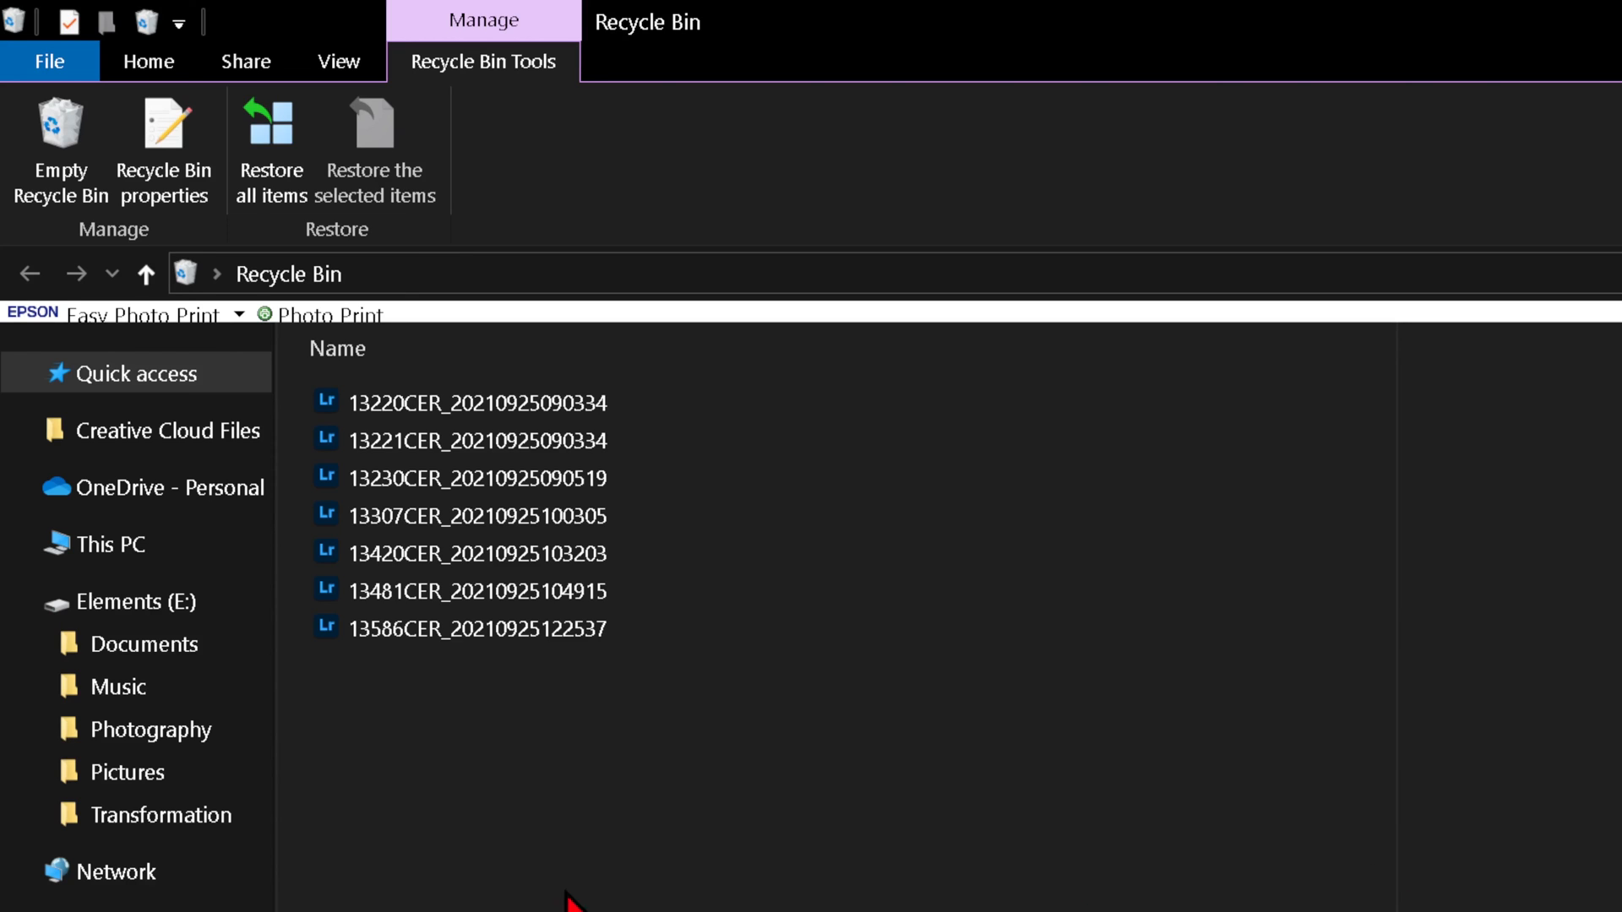
{"action": "mouse_move", "coordinate": [785, 864]}
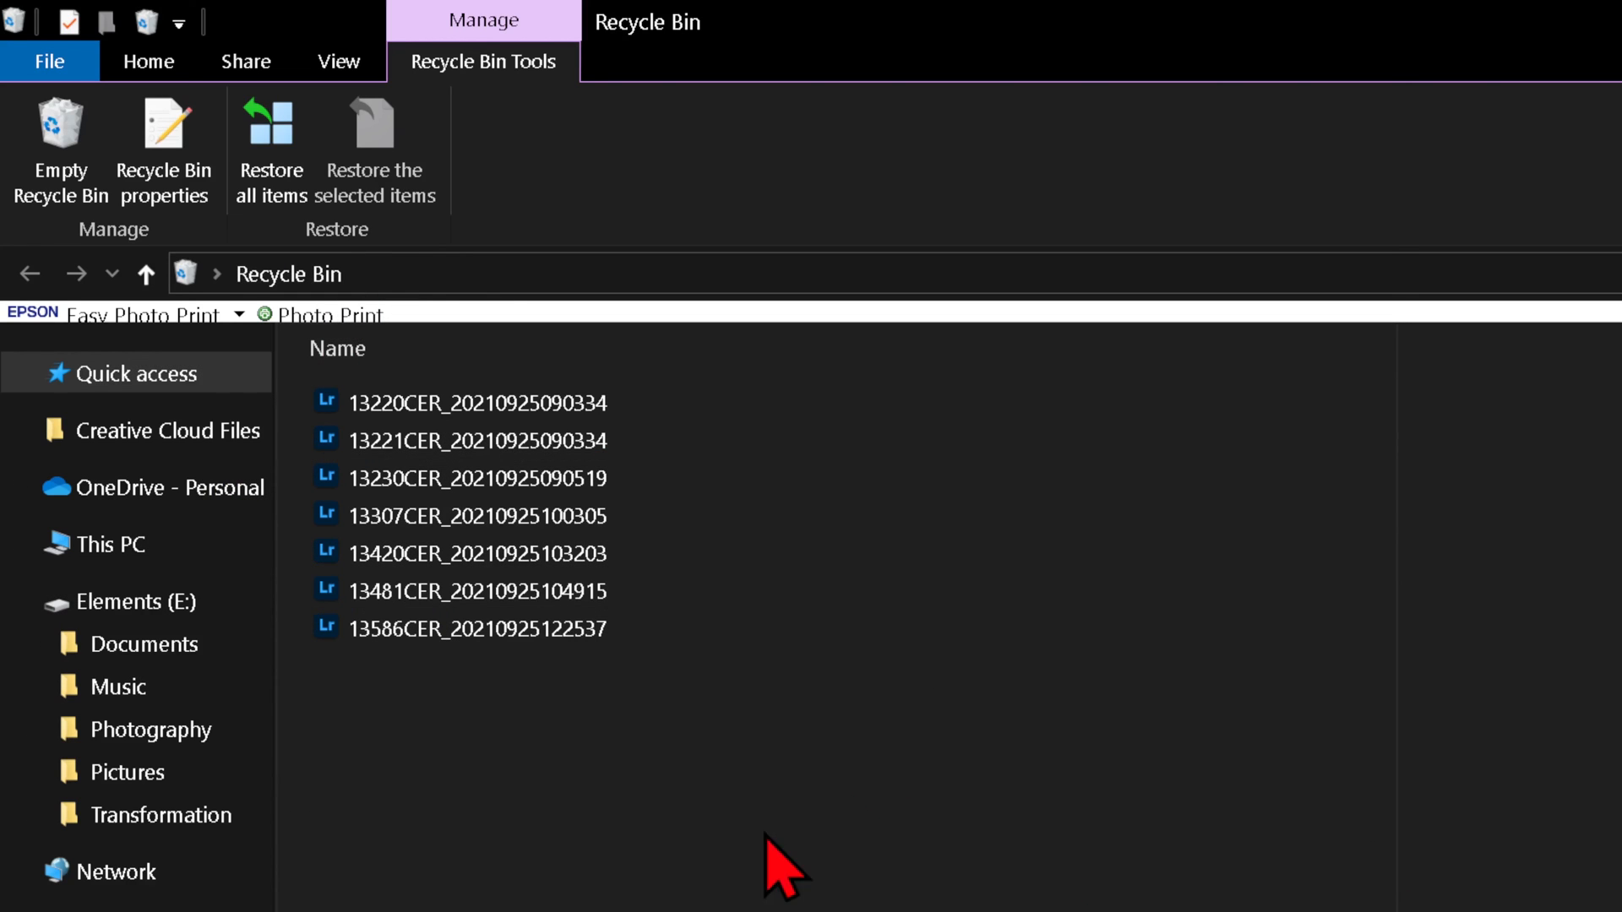
{"action": "mouse_move", "coordinate": [403, 868]}
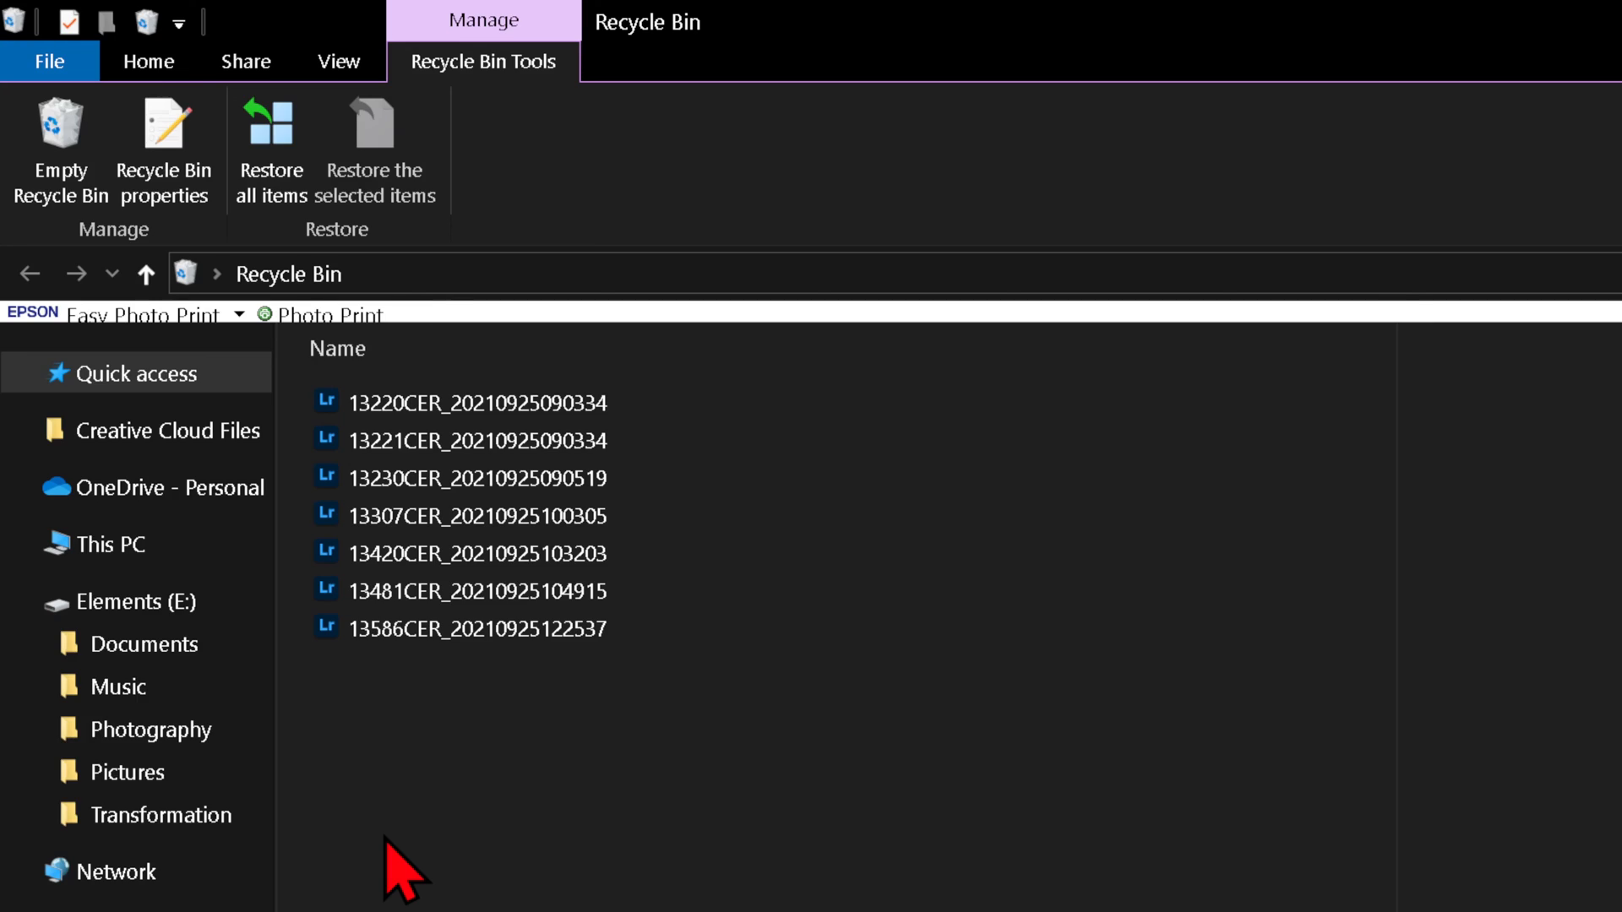